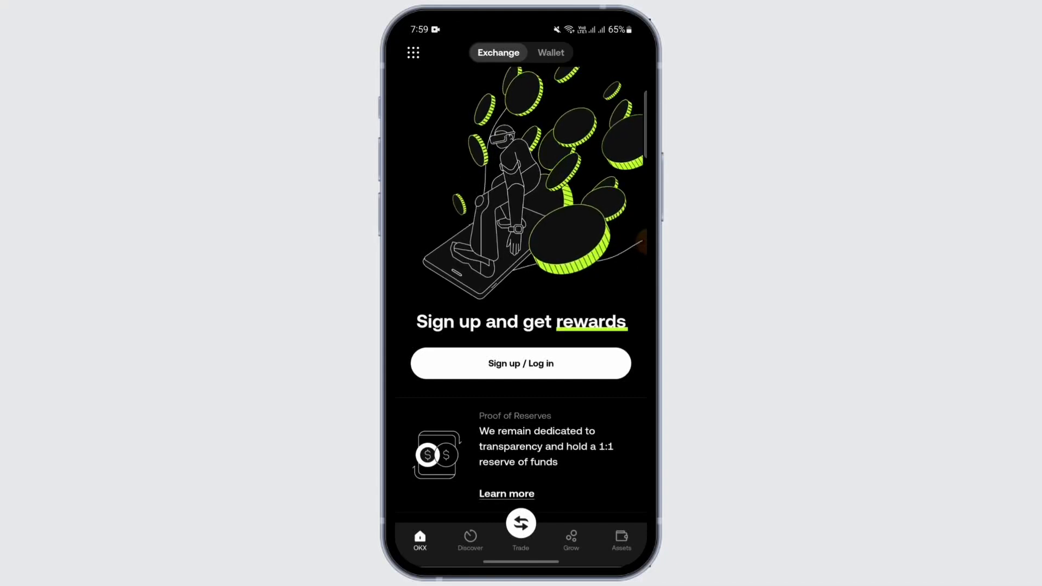
Step: Begin signing up for a new OKX account from the logged-out home page
left_click(520, 363)
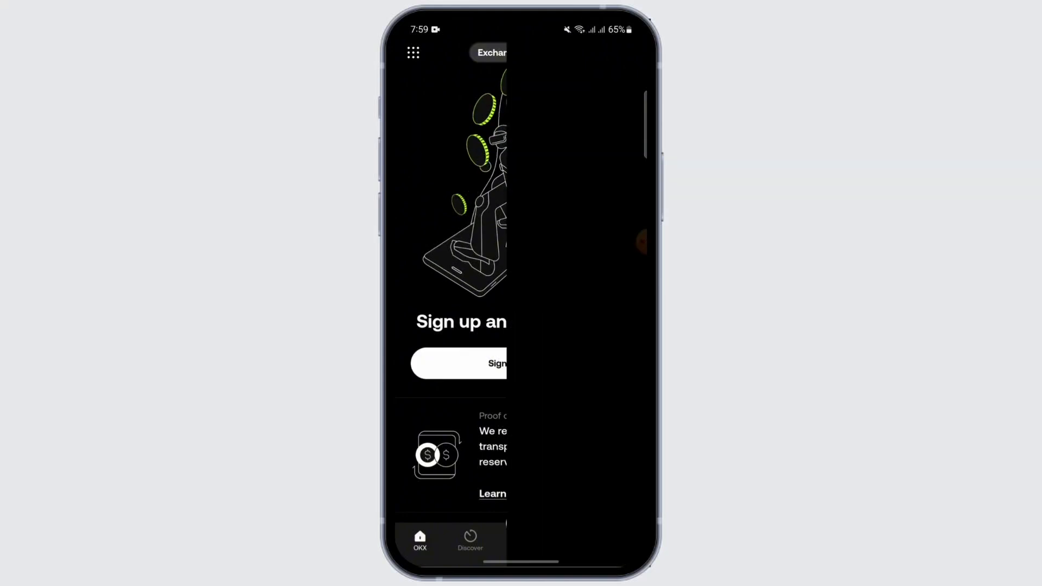
Step: Choose India as country of residence, agree to the terms, and continue to the email step
left_click(457, 363)
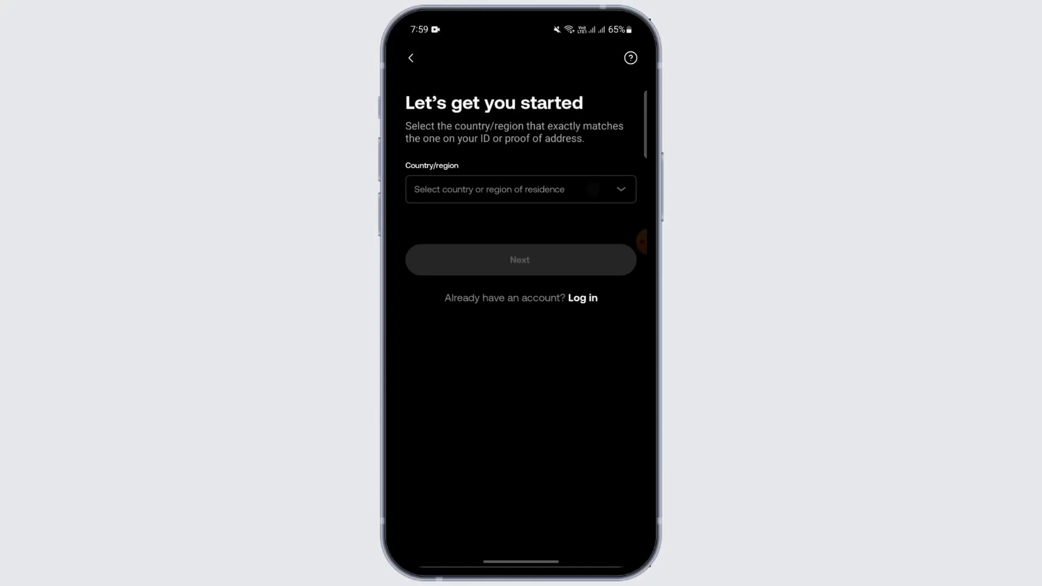
left_click(520, 189)
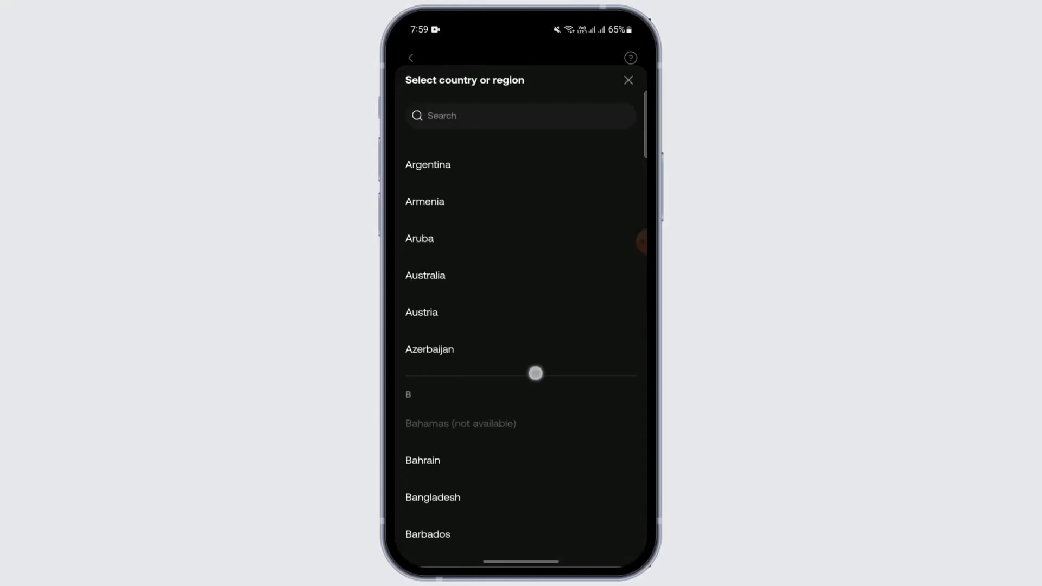
left_click(627, 80)
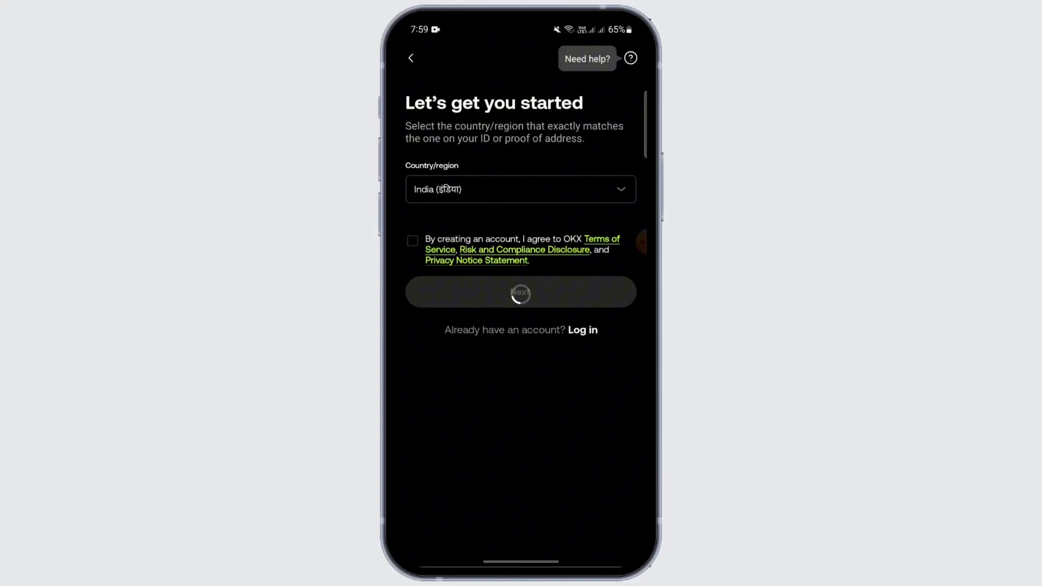
left_click(412, 241)
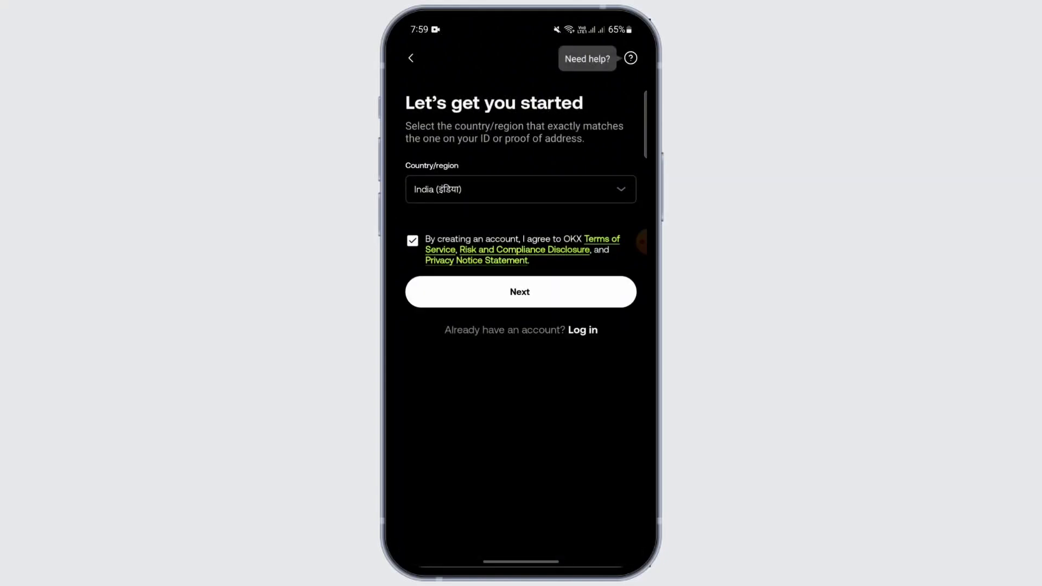
left_click(520, 291)
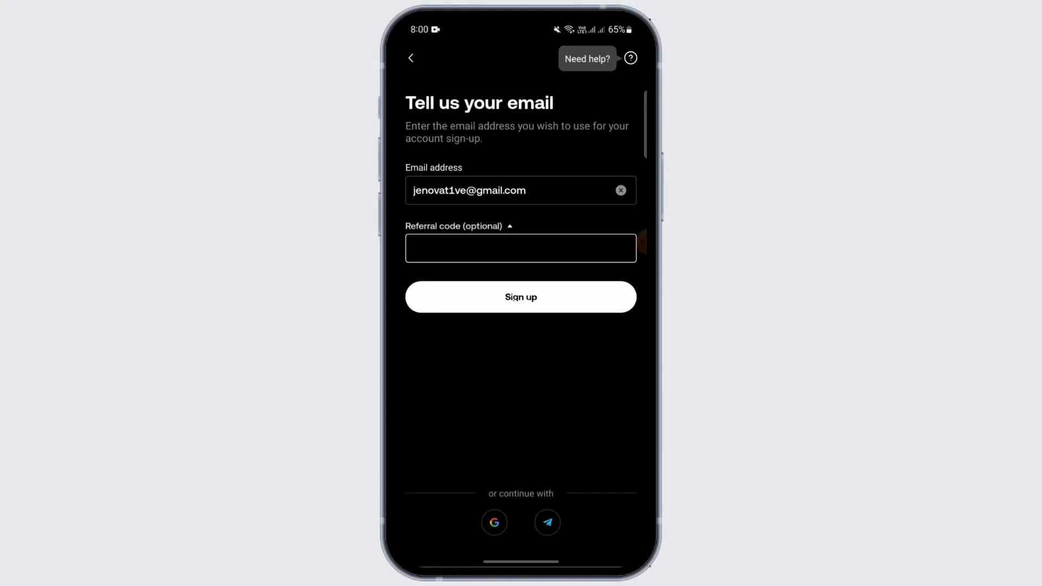
Step: Submit the email address with no referral code so the email verification code screen appears
left_click(520, 296)
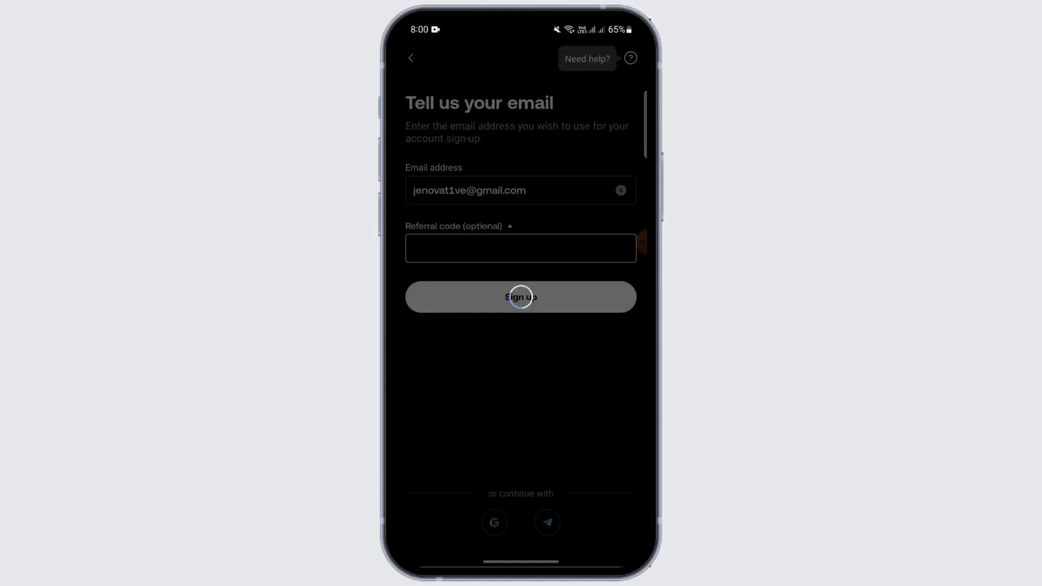
left_click(520, 296)
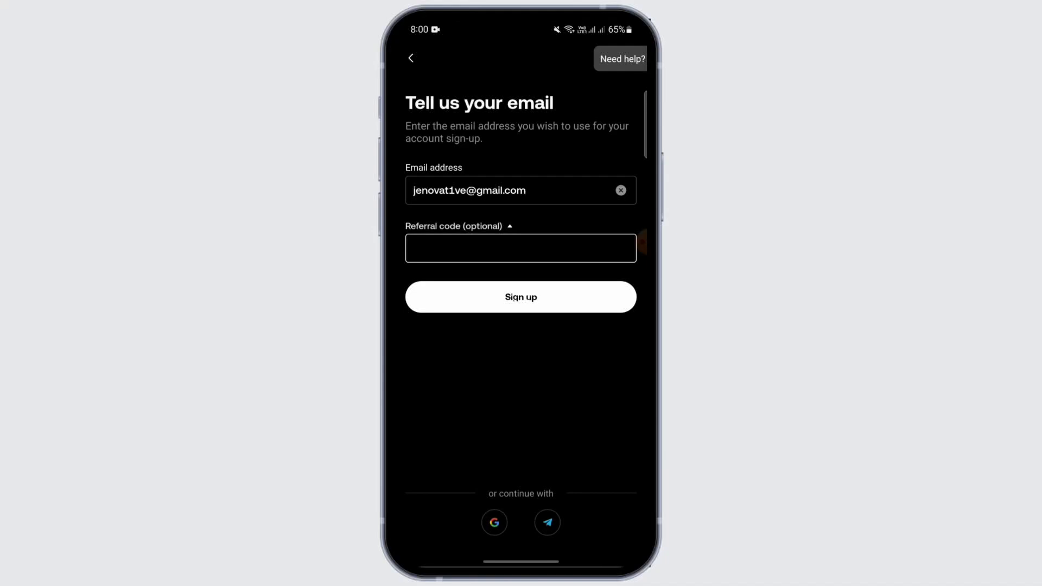
left_click(519, 296)
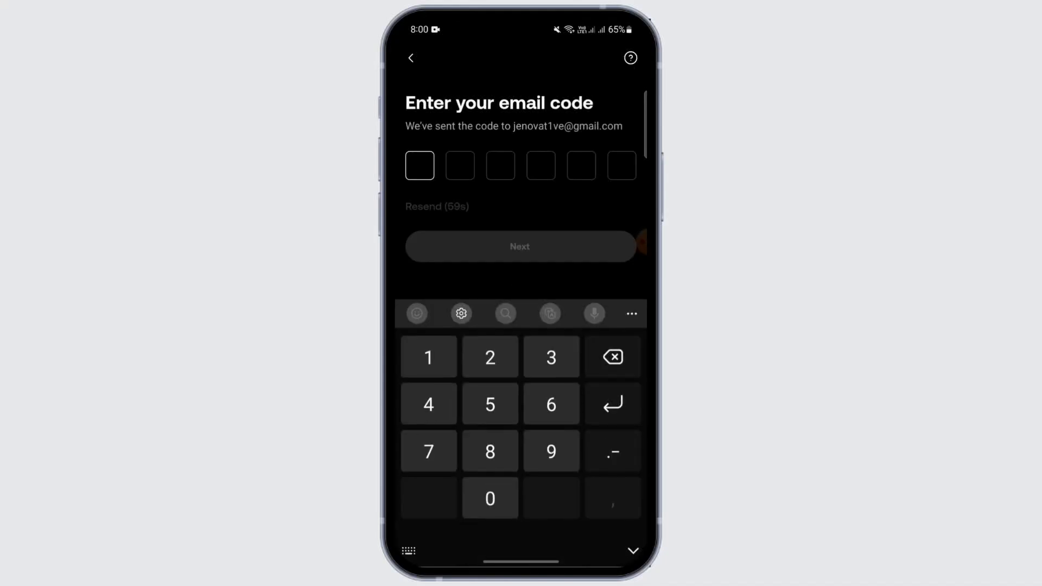
Step: Enter the six-digit email code, then submit the phone number to receive a phone code
left_click(632, 550)
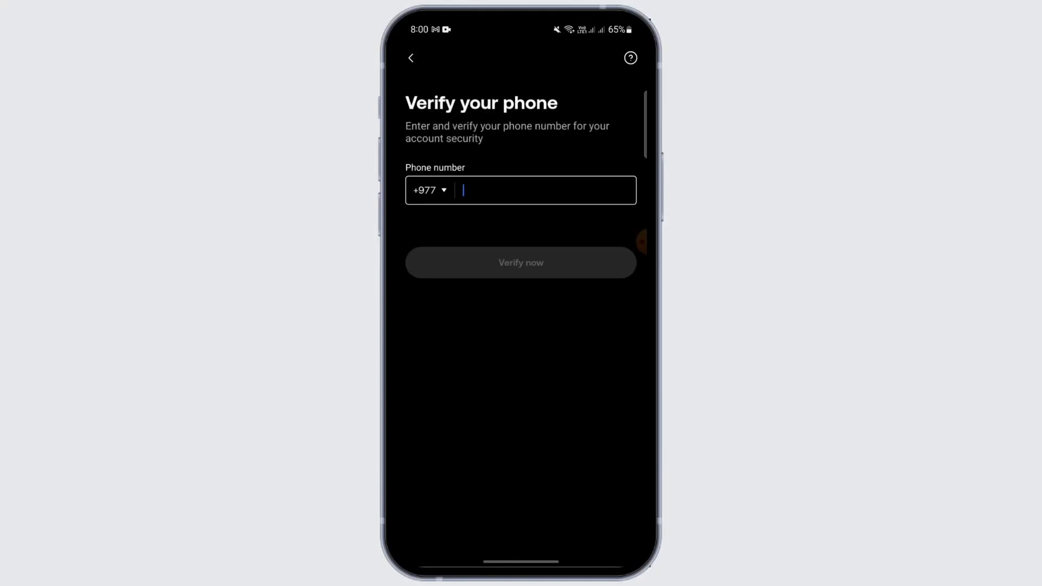
left_click(520, 263)
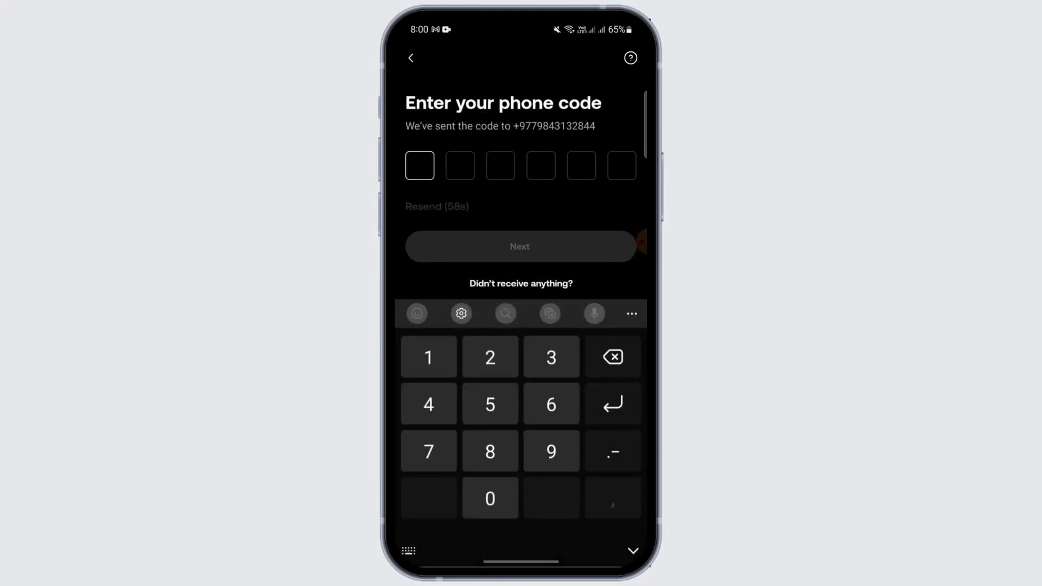
Step: Enter the six-digit phone code and start a password on the create-password screen
left_click(629, 312)
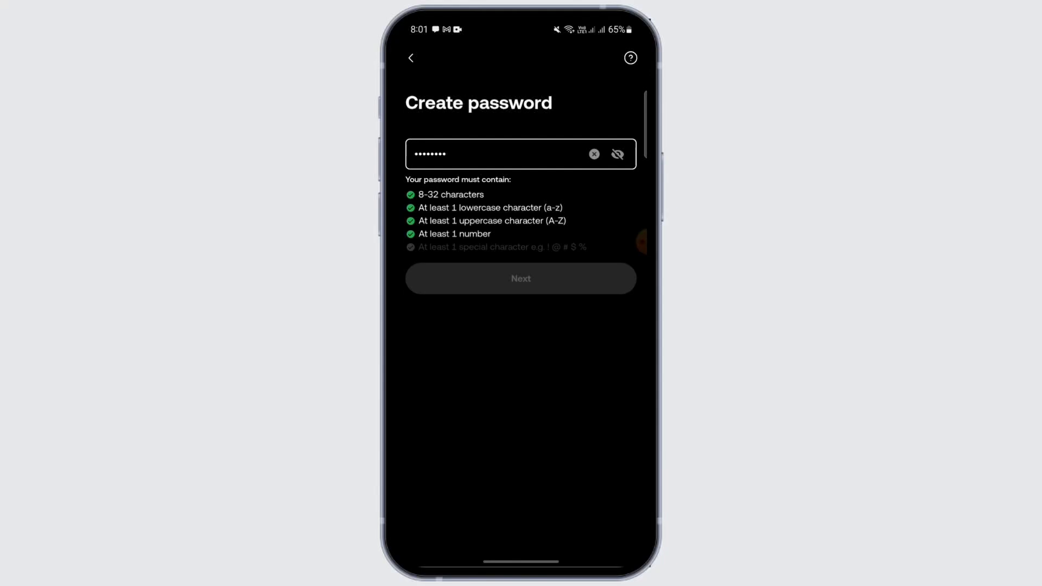
Step: Add a special character so all password rules pass, then submit the password
left_click(630, 58)
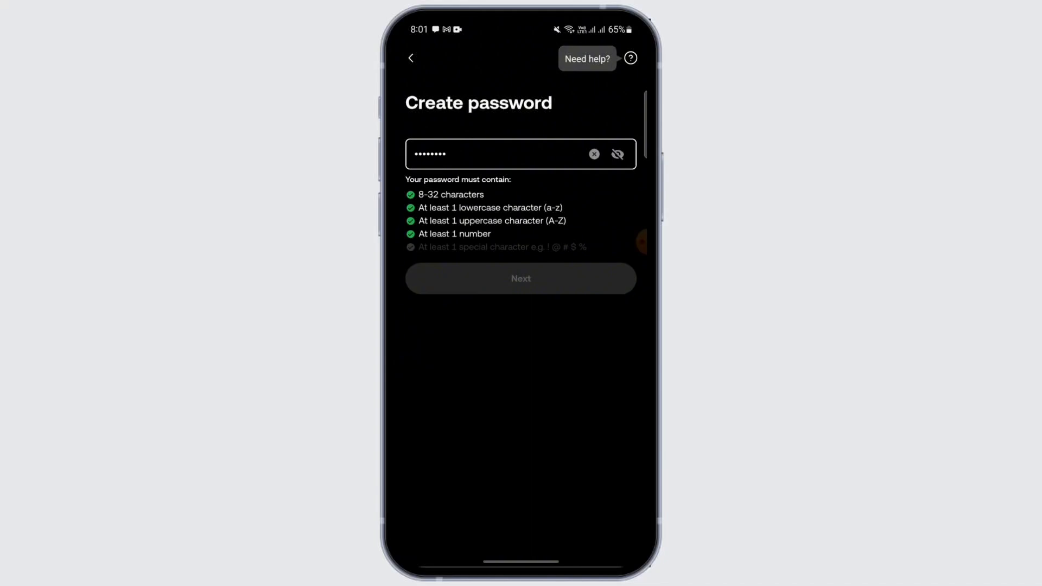
left_click(520, 278)
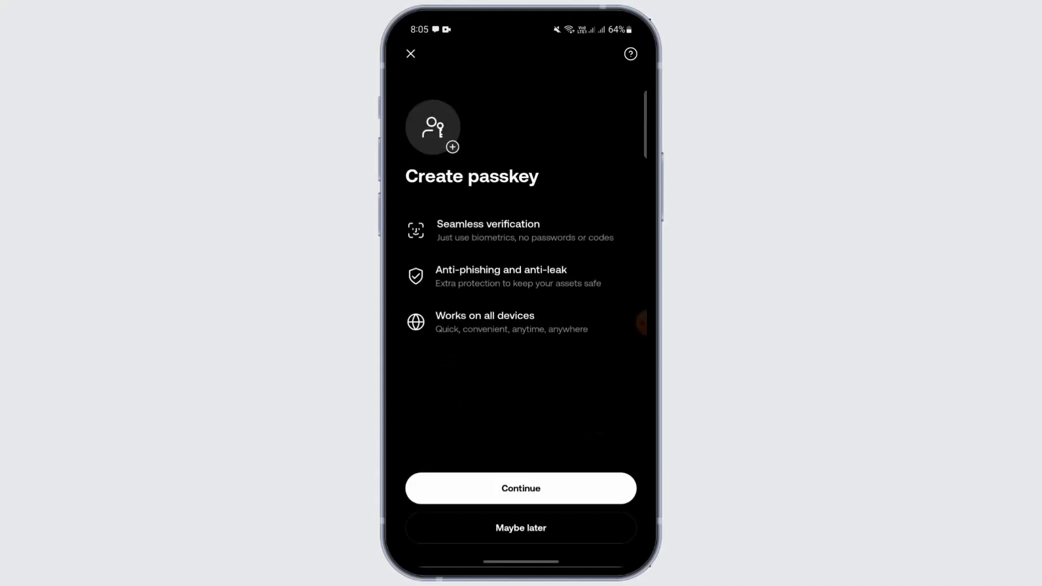
Step: Skip passkey creation with 'Maybe later' and start identity verification, reaching ID type selection
left_click(520, 487)
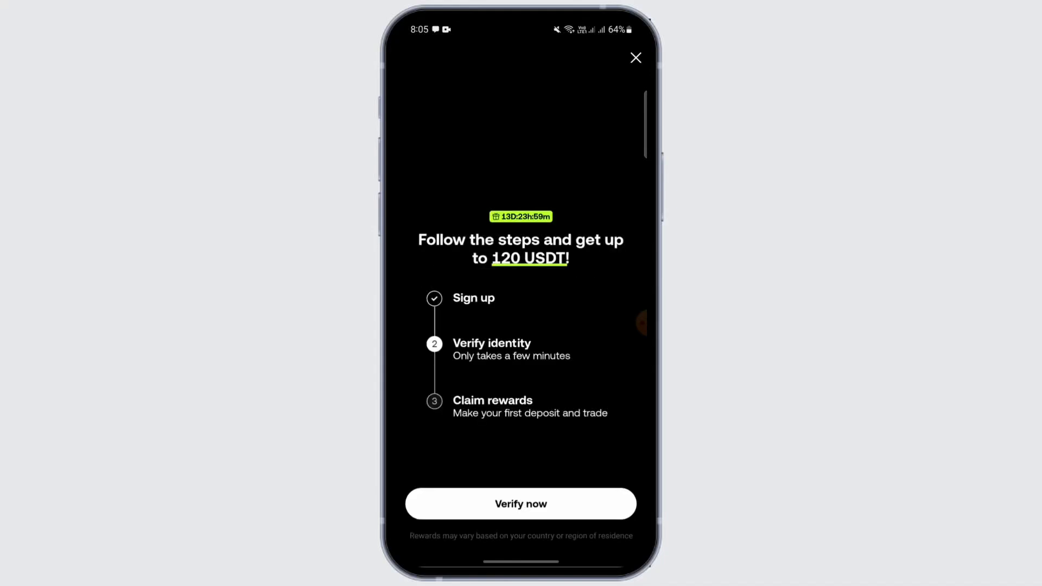
left_click(520, 502)
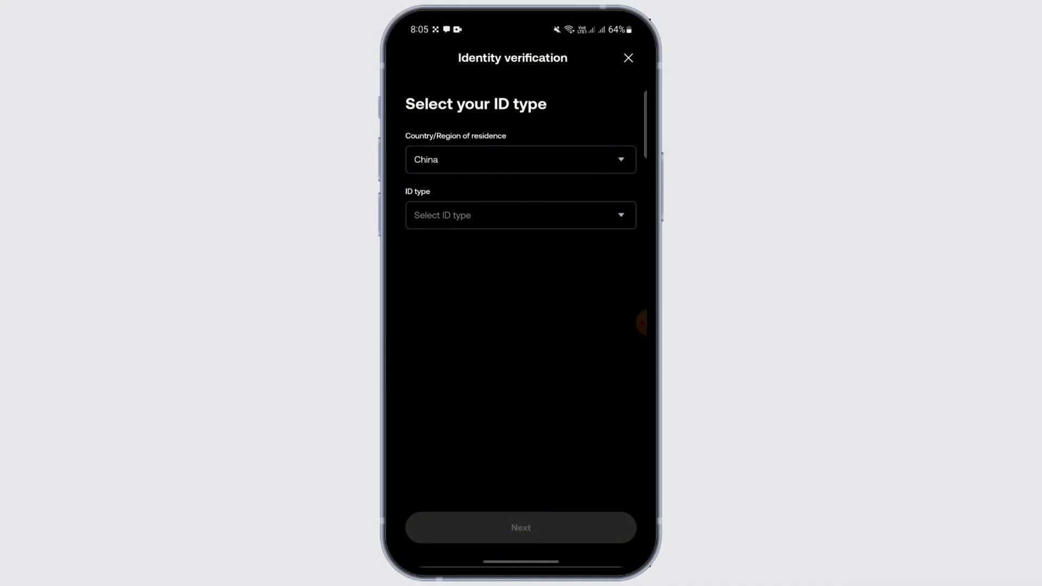
left_click(520, 159)
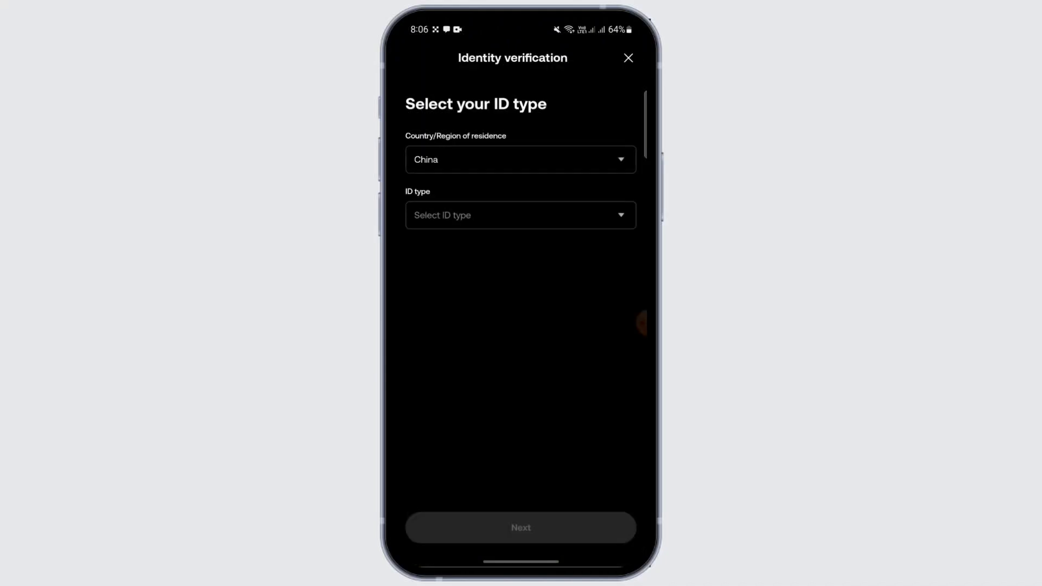
left_click(519, 214)
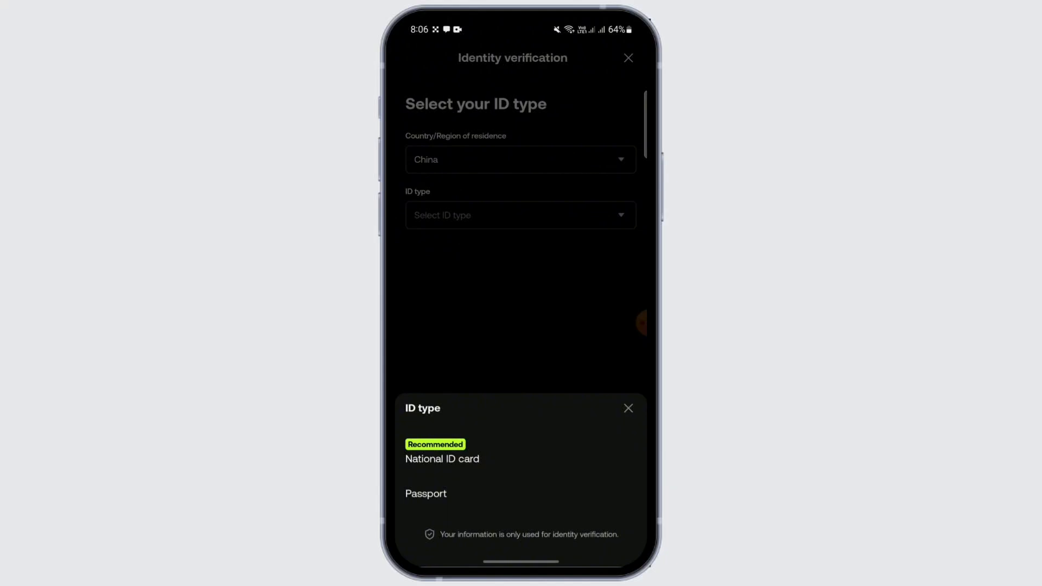
left_click(627, 407)
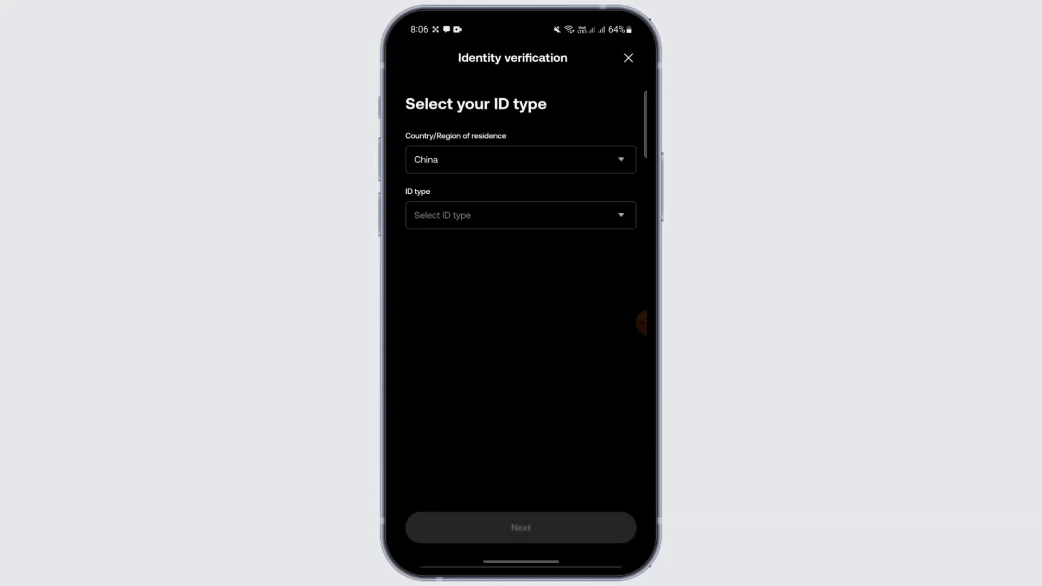